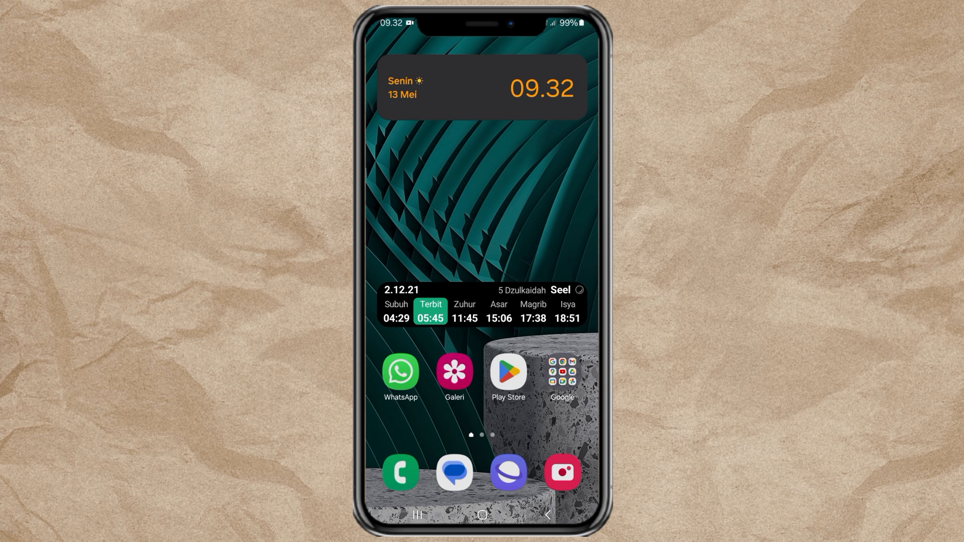
Launch the phone browser and load account.samsung.com
left_click(561, 375)
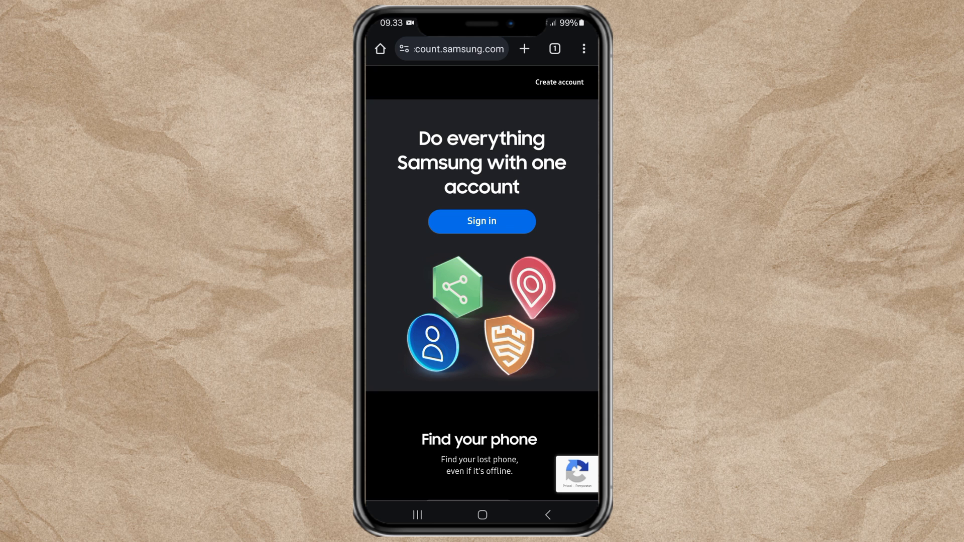
Sign in with account ID, password and two-step verification code, dismissing the password alert
left_click(481, 221)
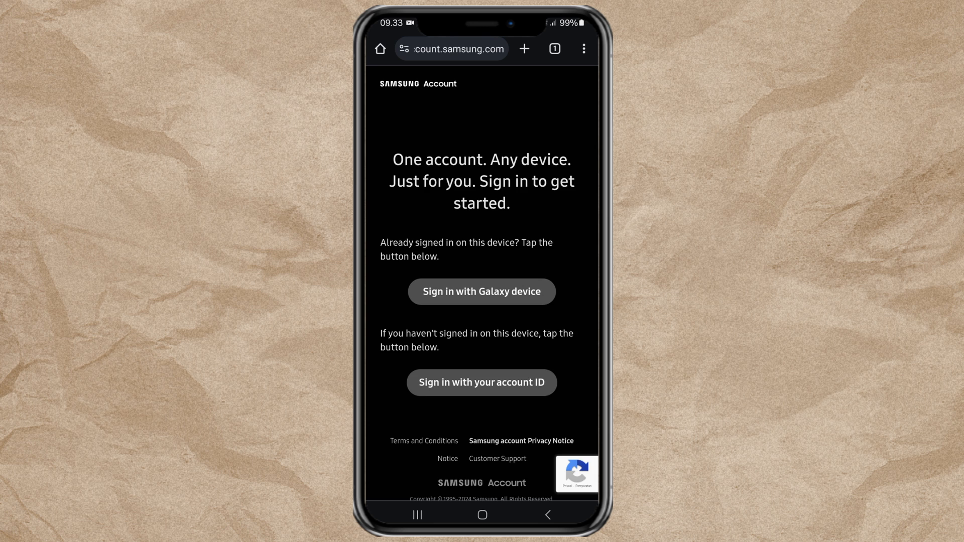
left_click(482, 383)
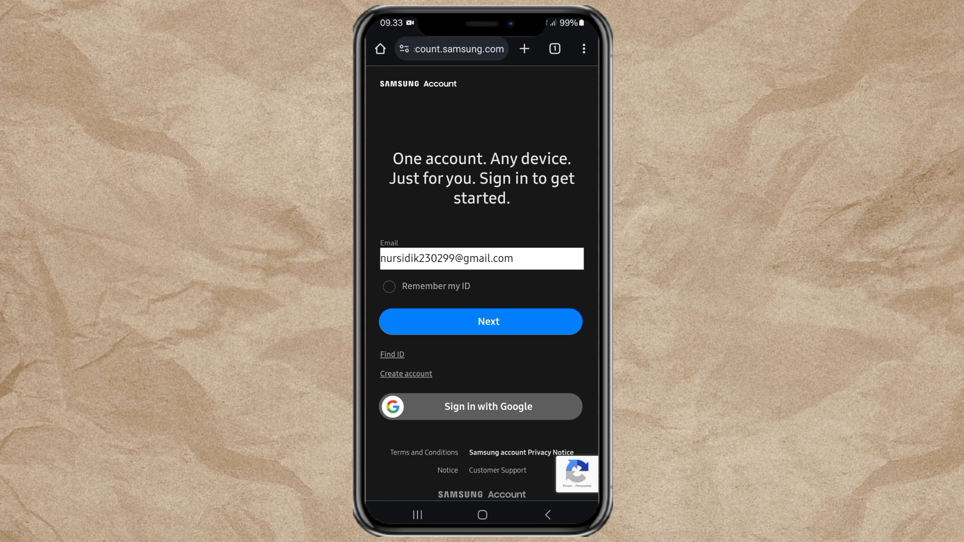
left_click(481, 321)
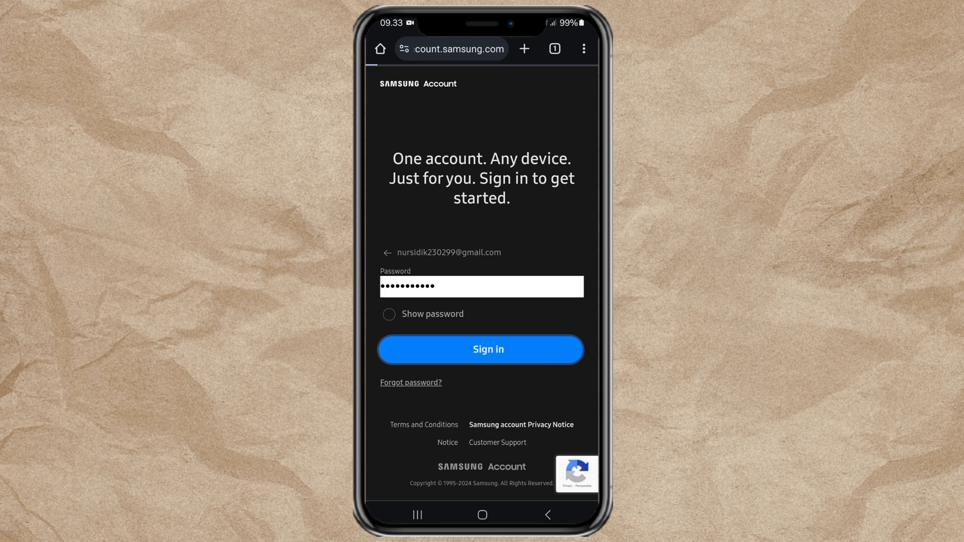
left_click(481, 349)
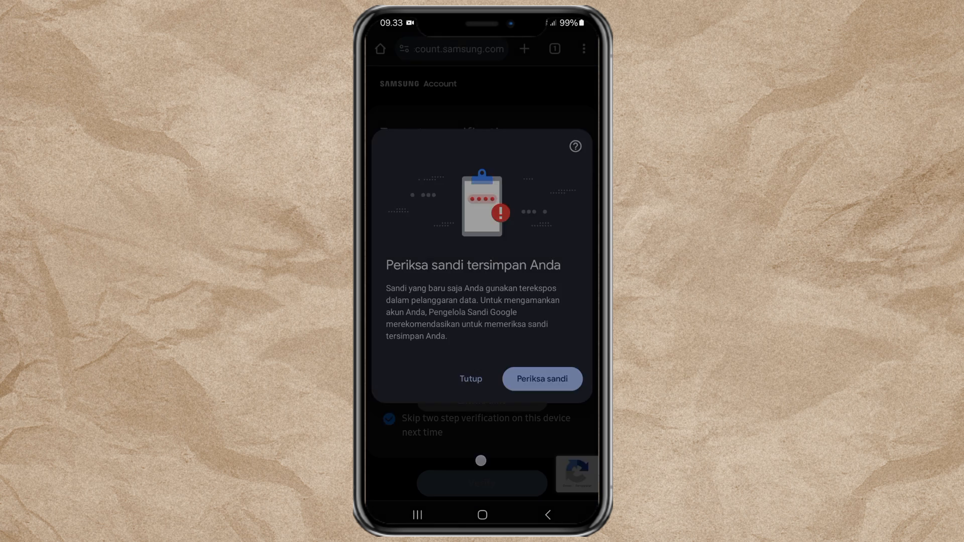
left_click(470, 379)
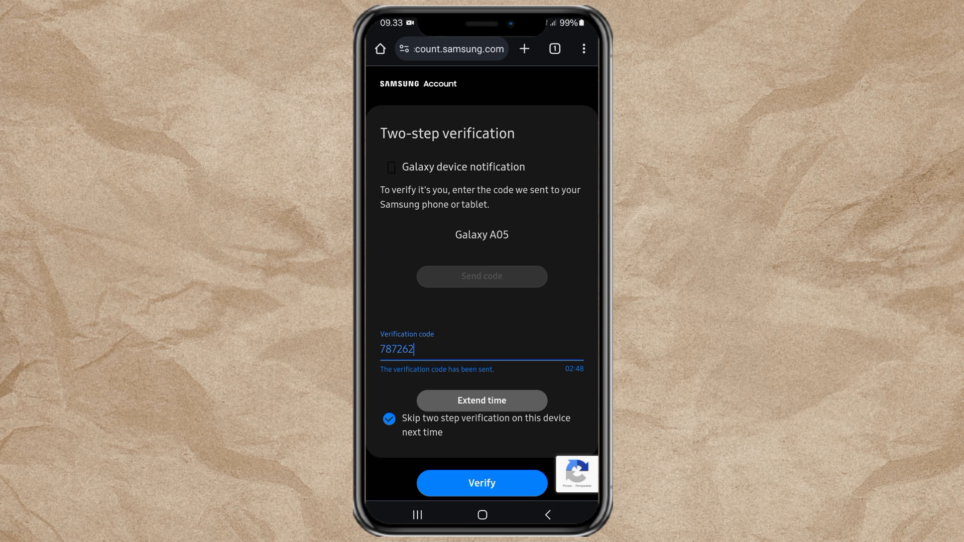
left_click(481, 483)
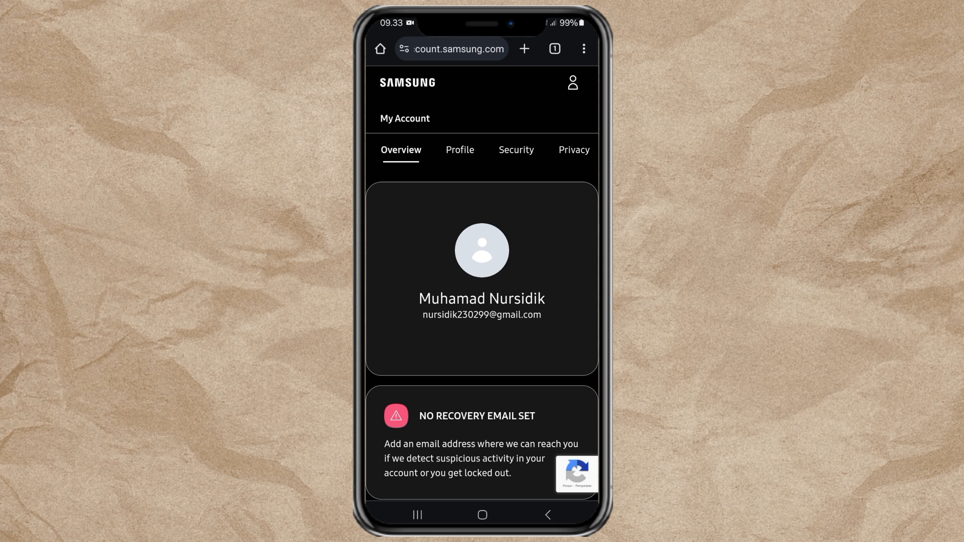
From the Profile tab, open Edit personal information and scroll through the form
left_click(460, 149)
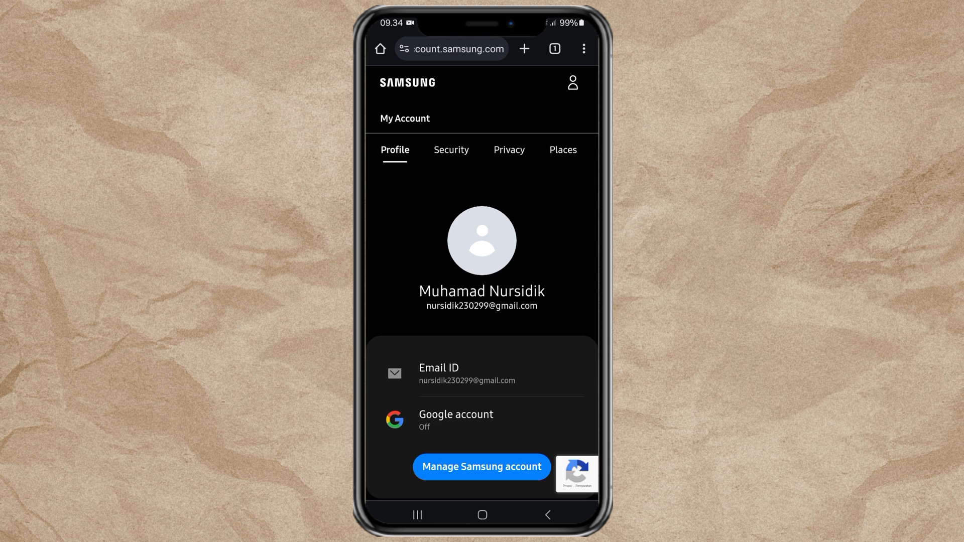
scroll("down", 3)
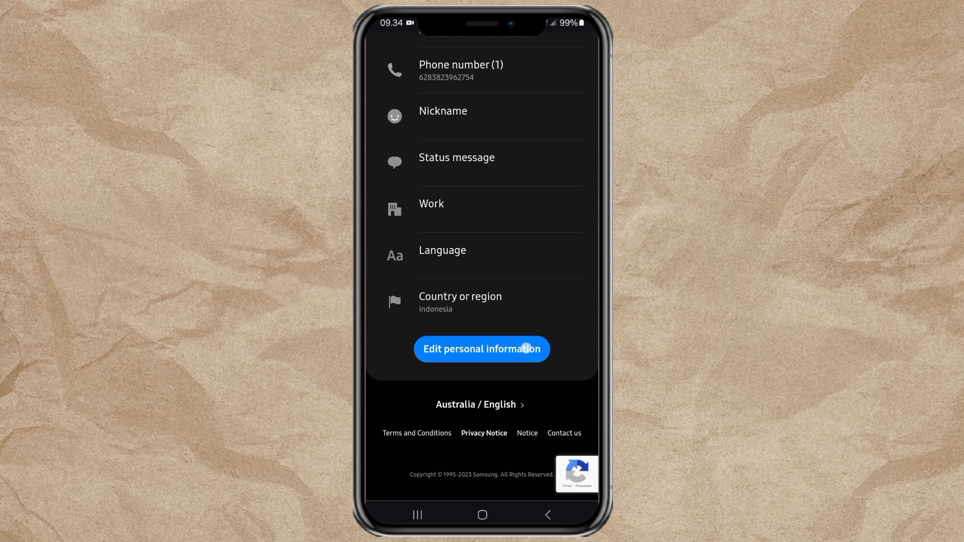
left_click(481, 349)
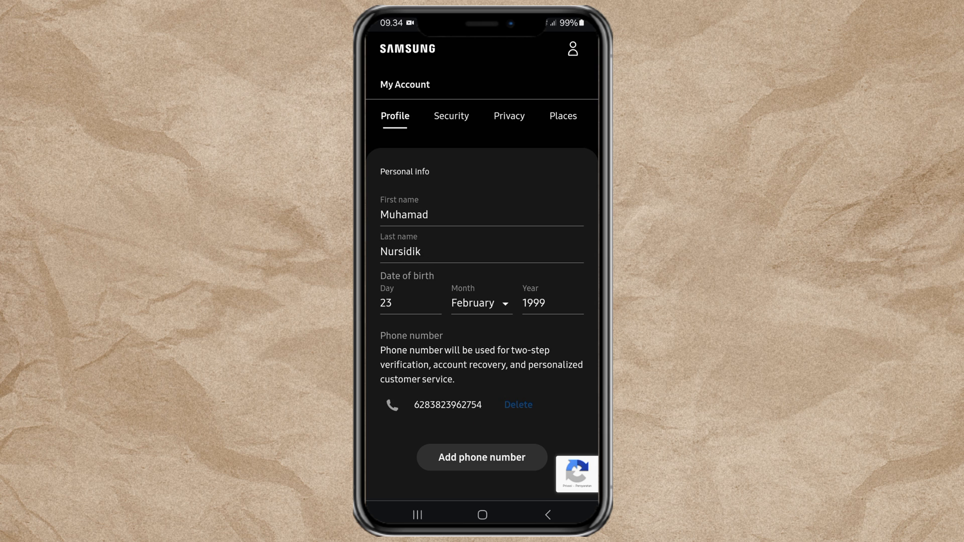
scroll("down", 3)
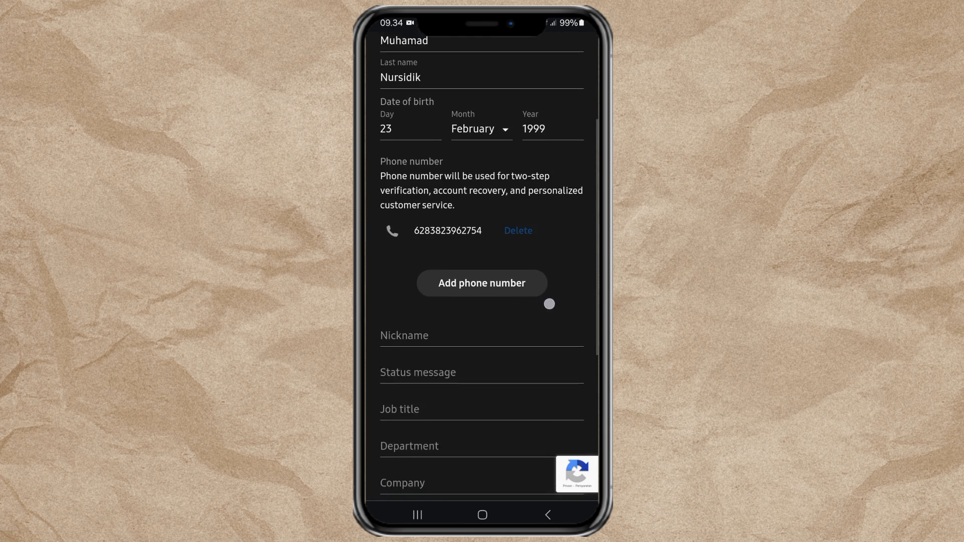
scroll("down", 3)
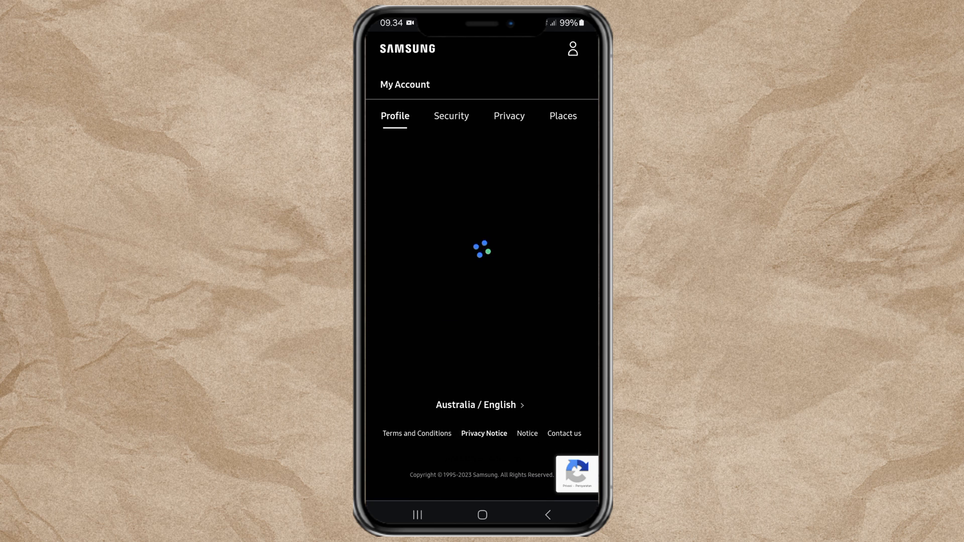
Change Country or region from Indonesia to New Zealand and confirm with Change
left_click(476, 405)
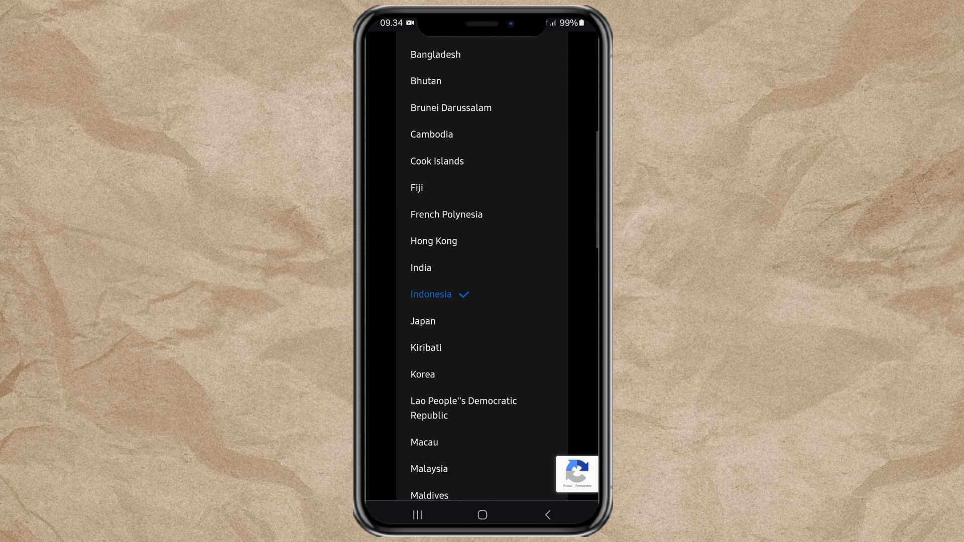
scroll("down", 3)
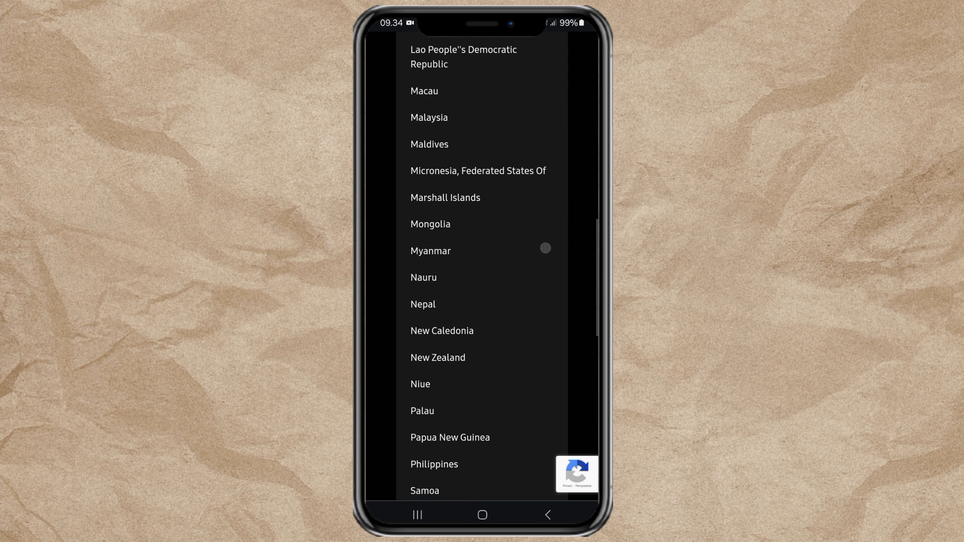
left_click(437, 356)
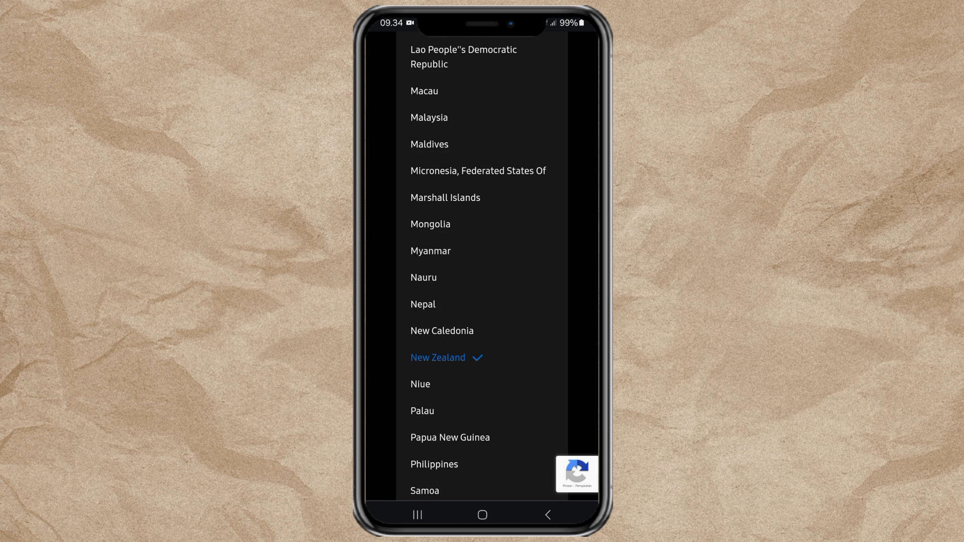
scroll("down", 3)
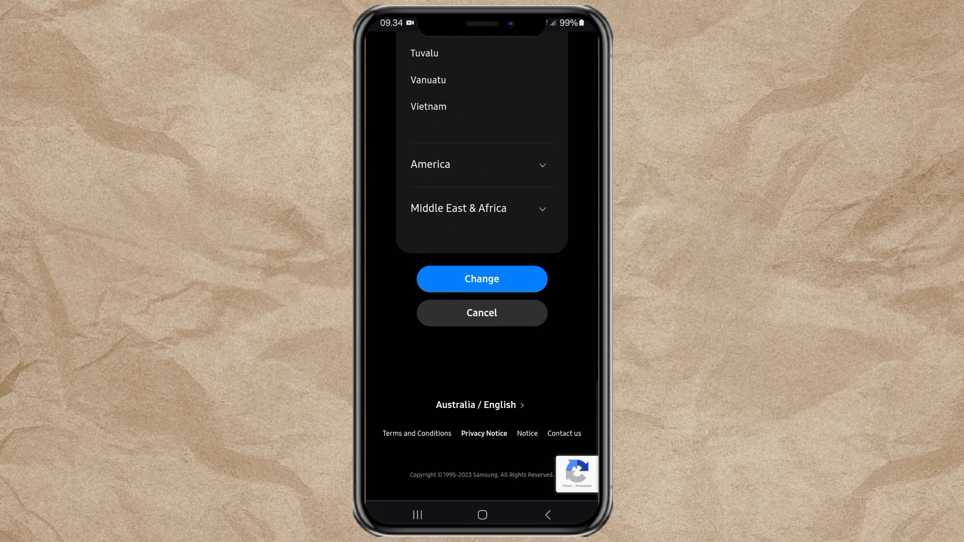
left_click(481, 279)
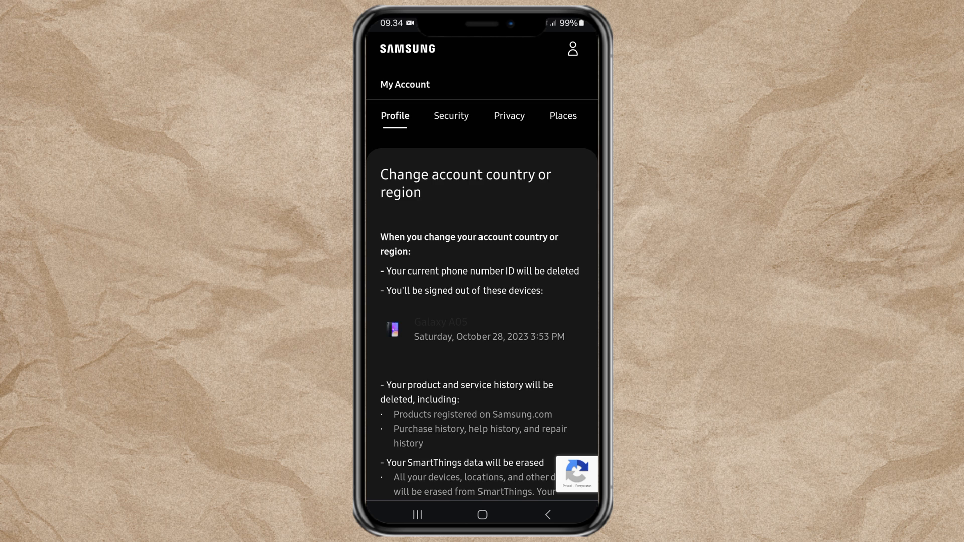
Tick the 'I understand some account data may be lost' checkbox
scroll("down", 3)
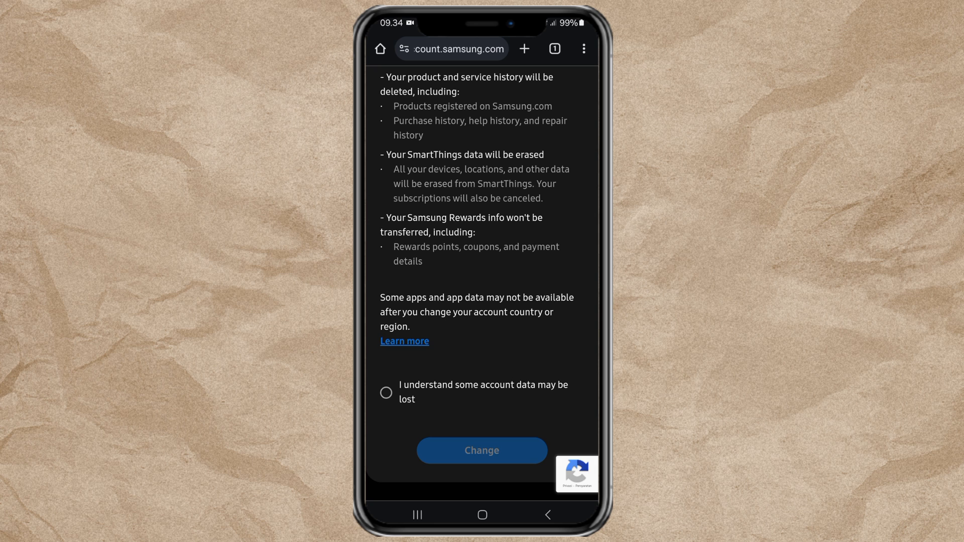
left_click(386, 392)
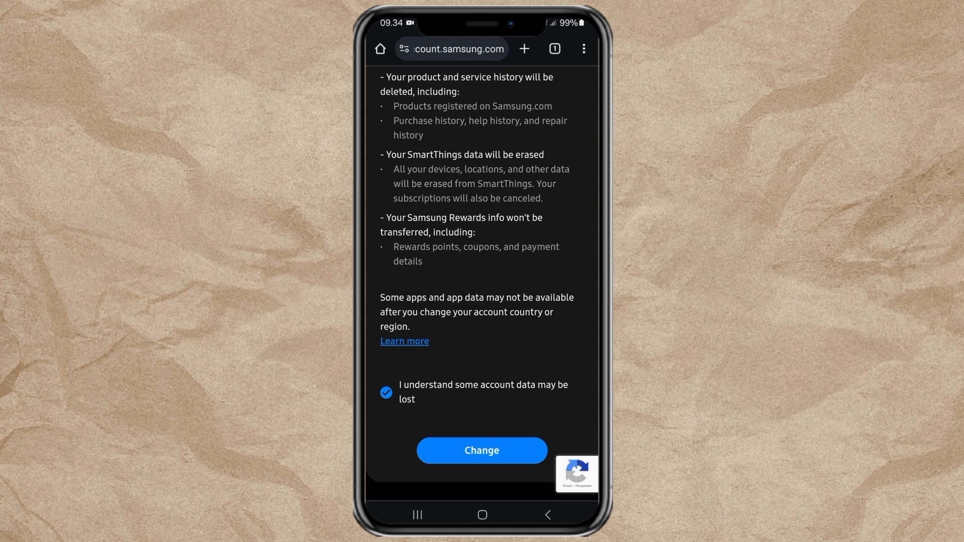